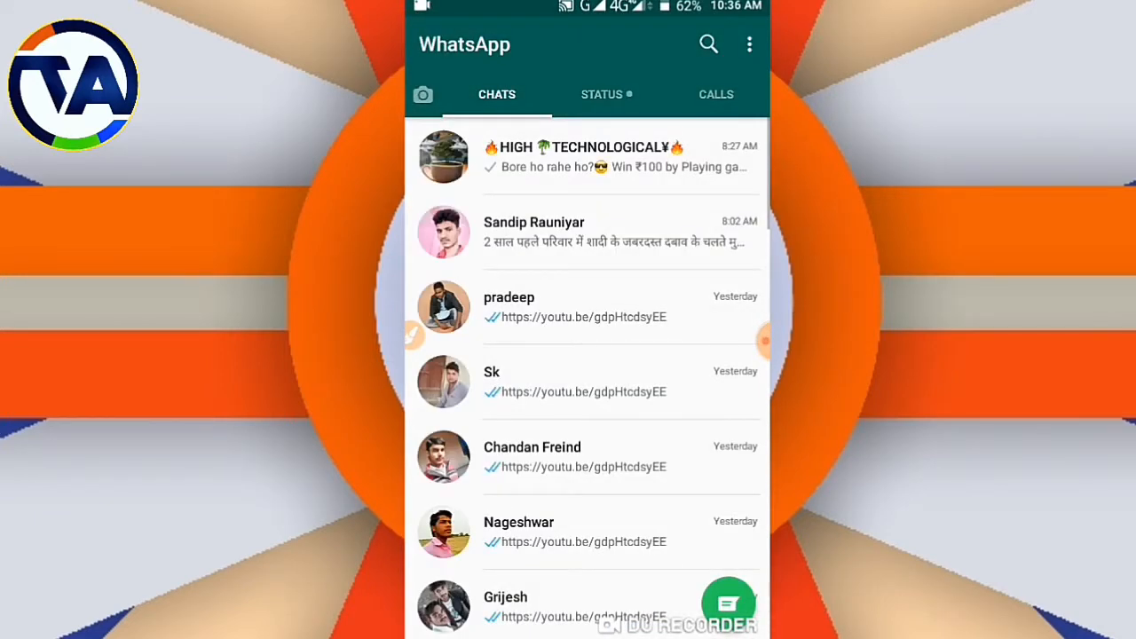
- Open WhatsApp Settings from the three-dot menu to reach your profile page
click(749, 44)
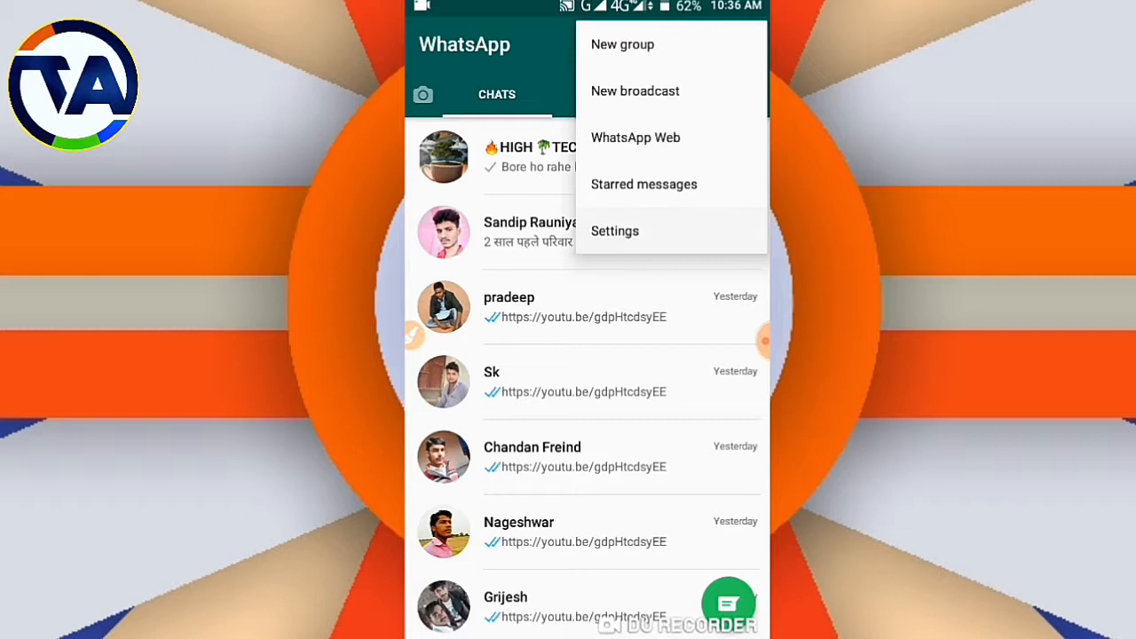
click(614, 230)
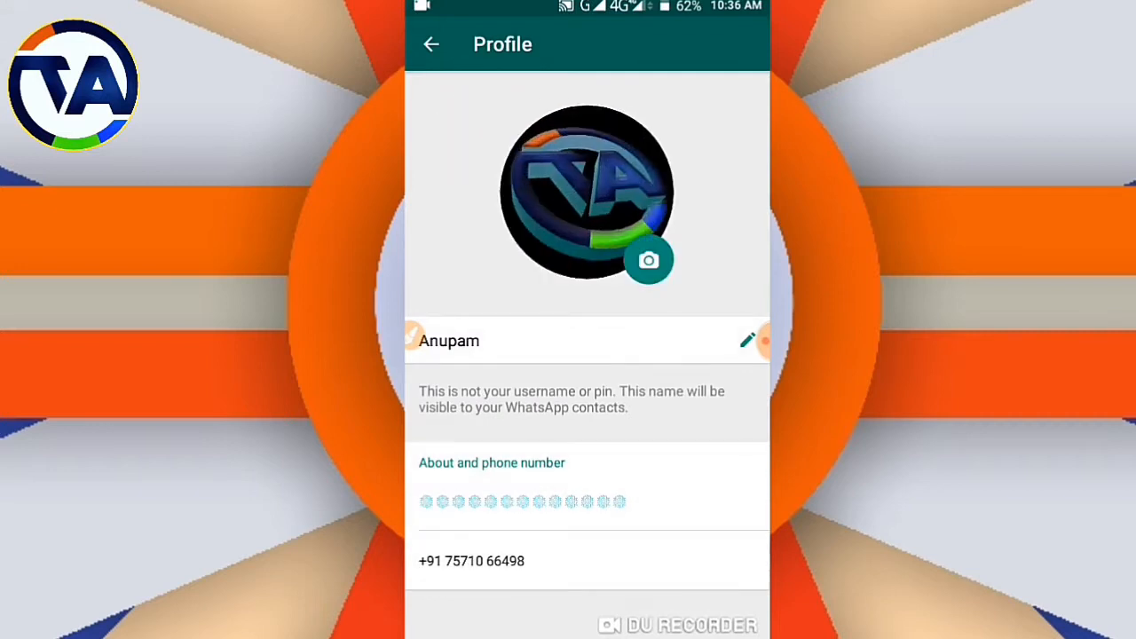
- Change the profile photo by choosing Gallery and opening the Download folder
click(649, 260)
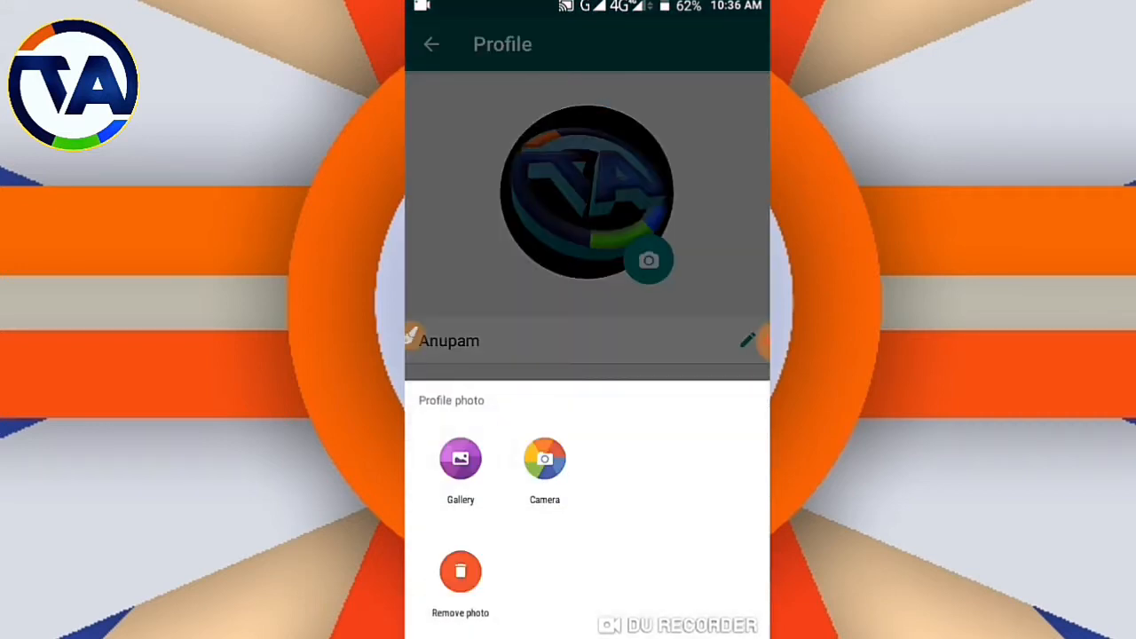
click(460, 459)
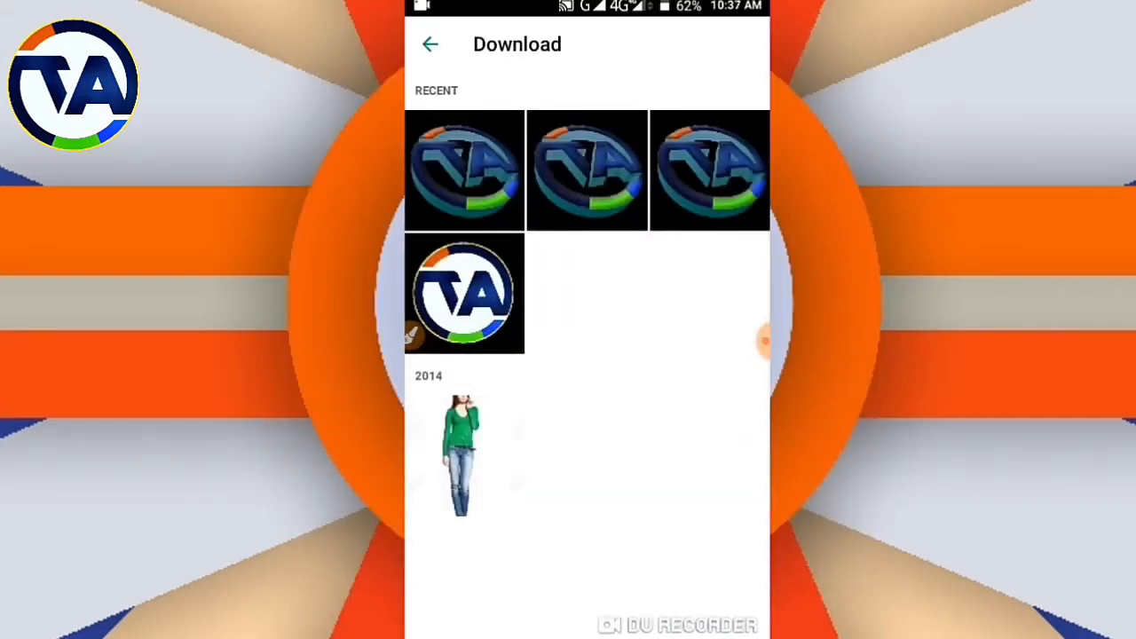
- Select the full-length photo of the woman, then switch over to the Play Store
click(461, 454)
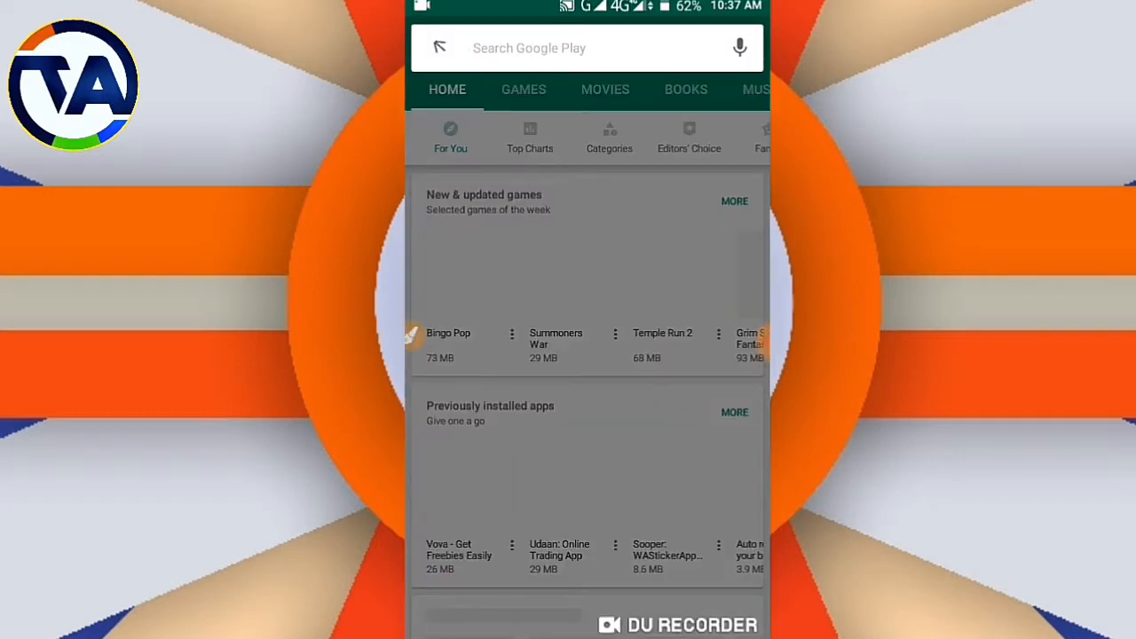
- Search Google Play for 'whatscrop' and open the WhatsCrop listing
text(whatscr)
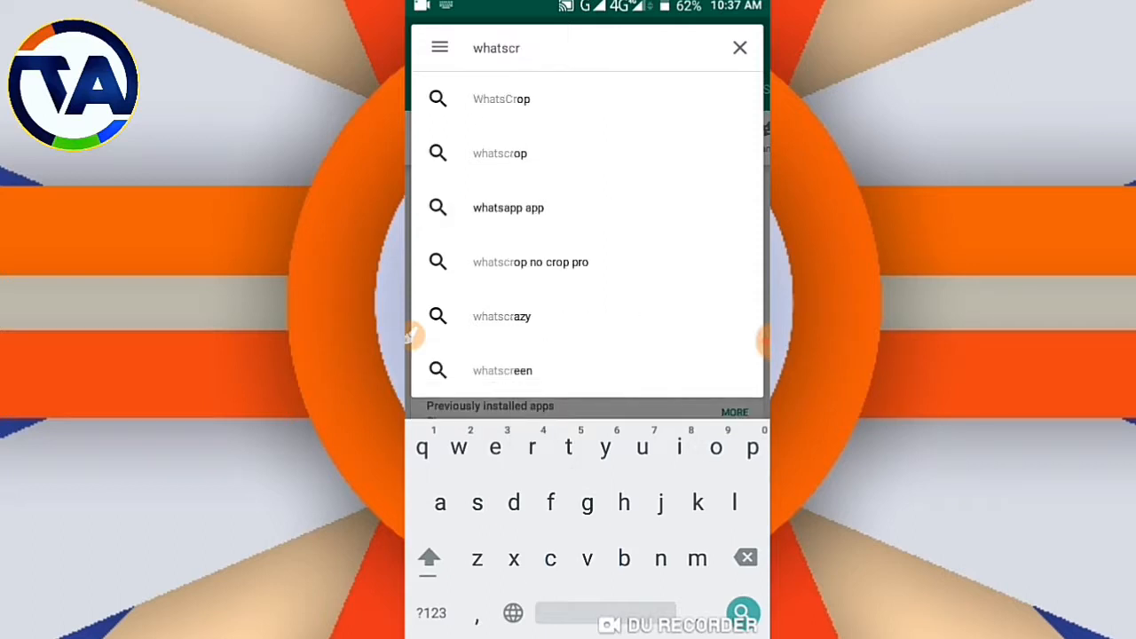
click(739, 47)
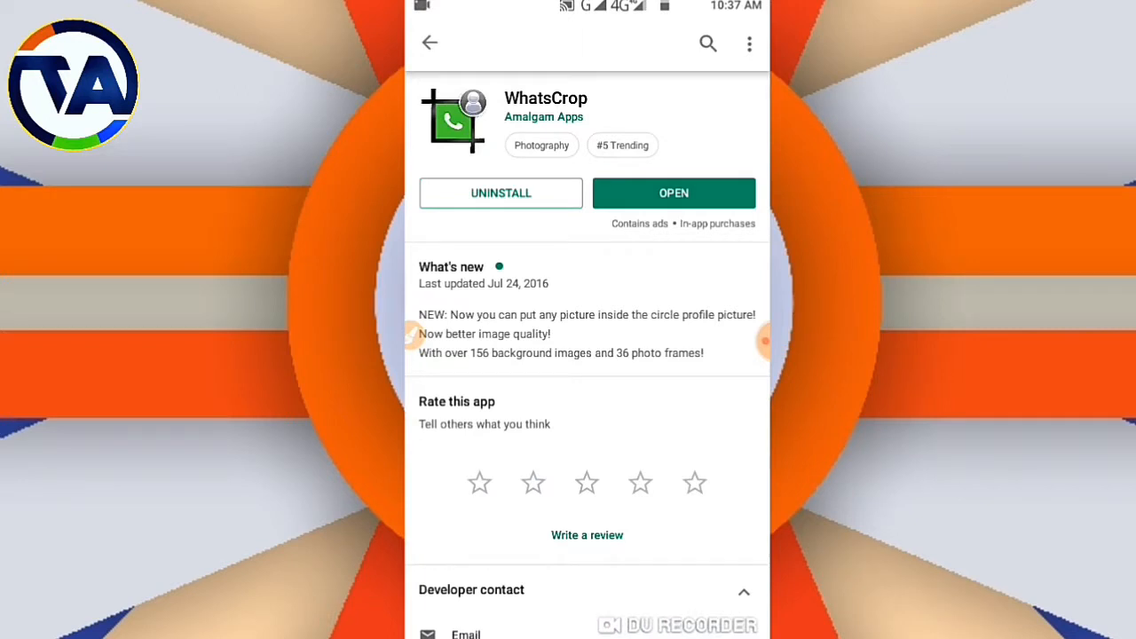
- Open the installed WhatsCrop app from its Play Store page
click(674, 193)
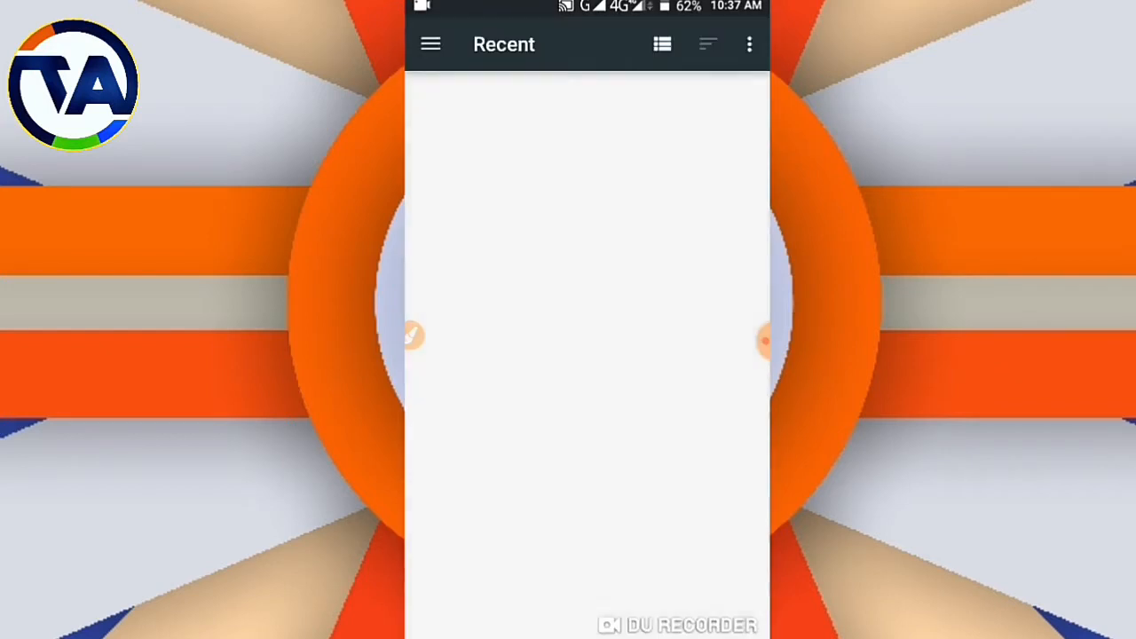
- Switch WhatsCrop's picker source from Recent to the Photos library
click(431, 44)
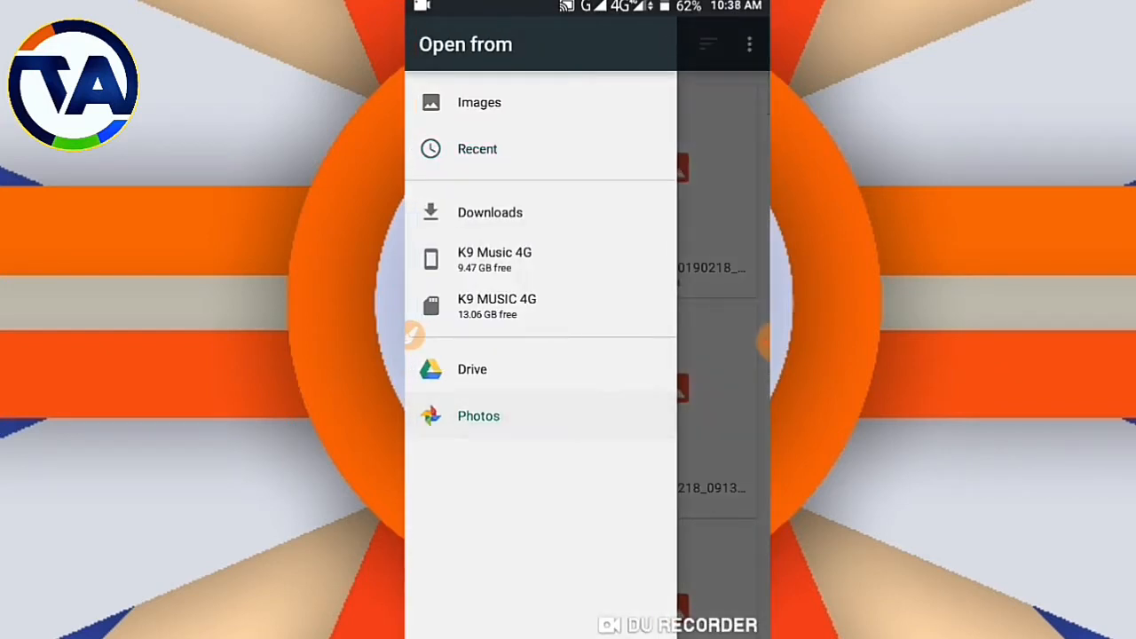
click(479, 416)
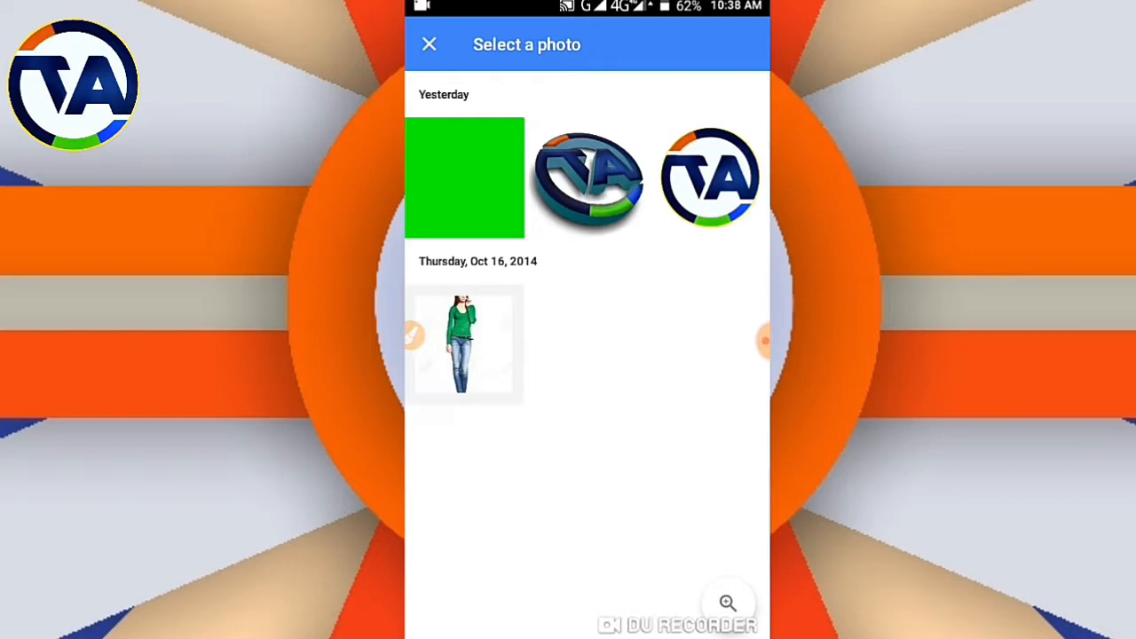
- Apply the full-length woman photo uncropped as the WhatsApp profile picture, then go home
click(429, 44)
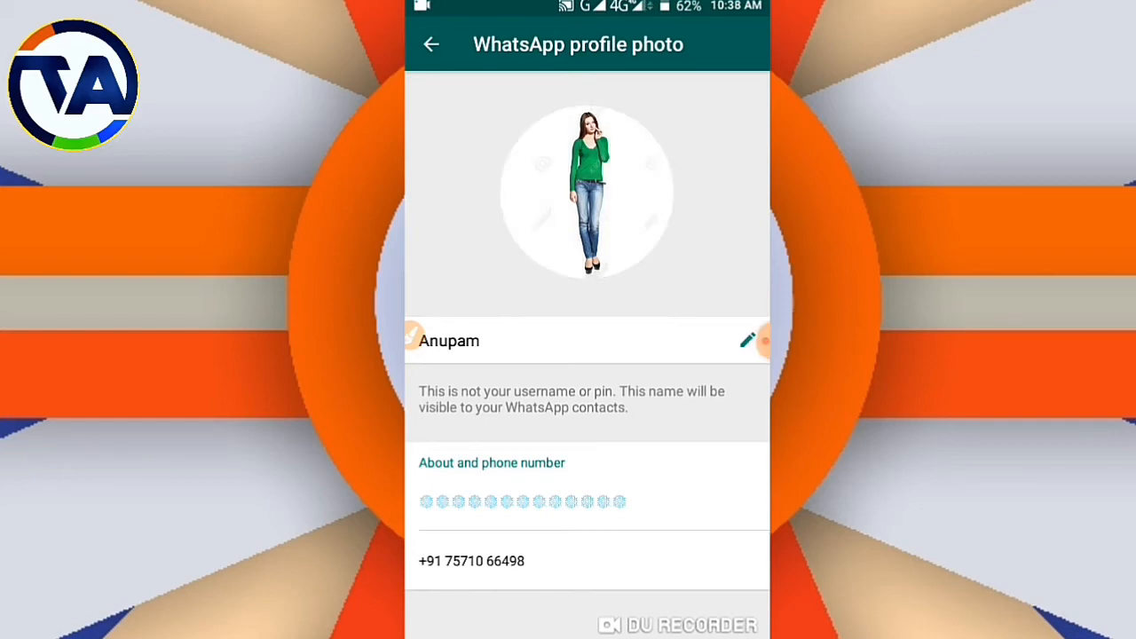
click(432, 45)
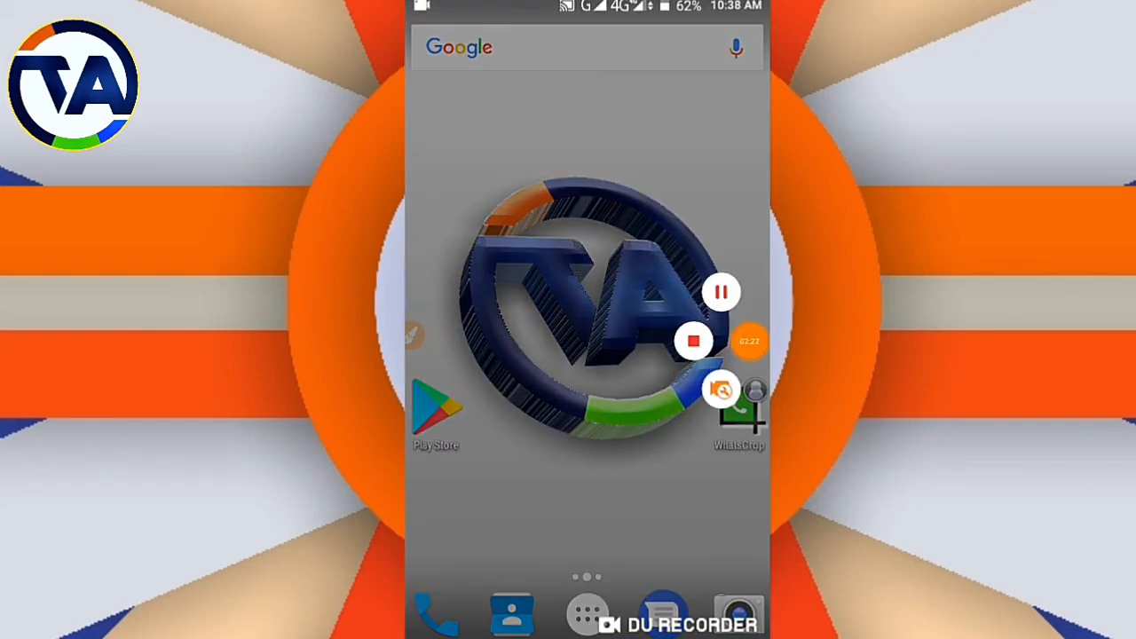